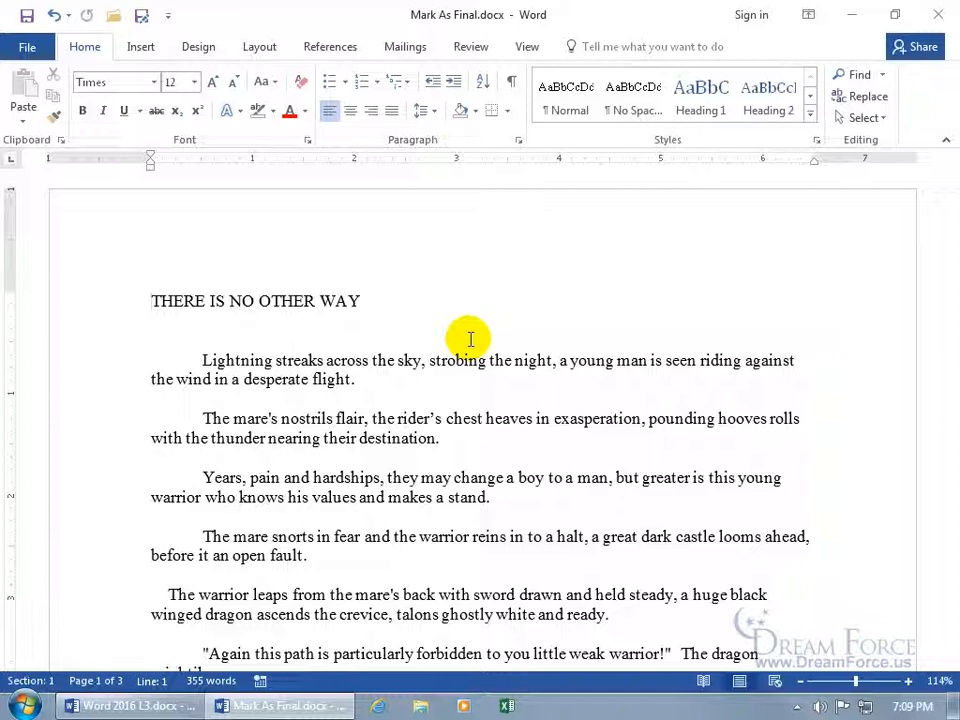
Choose Mark as Final from the Protect Document options on the File Info page
{"action": "left_click", "coordinate": [152, 300]}
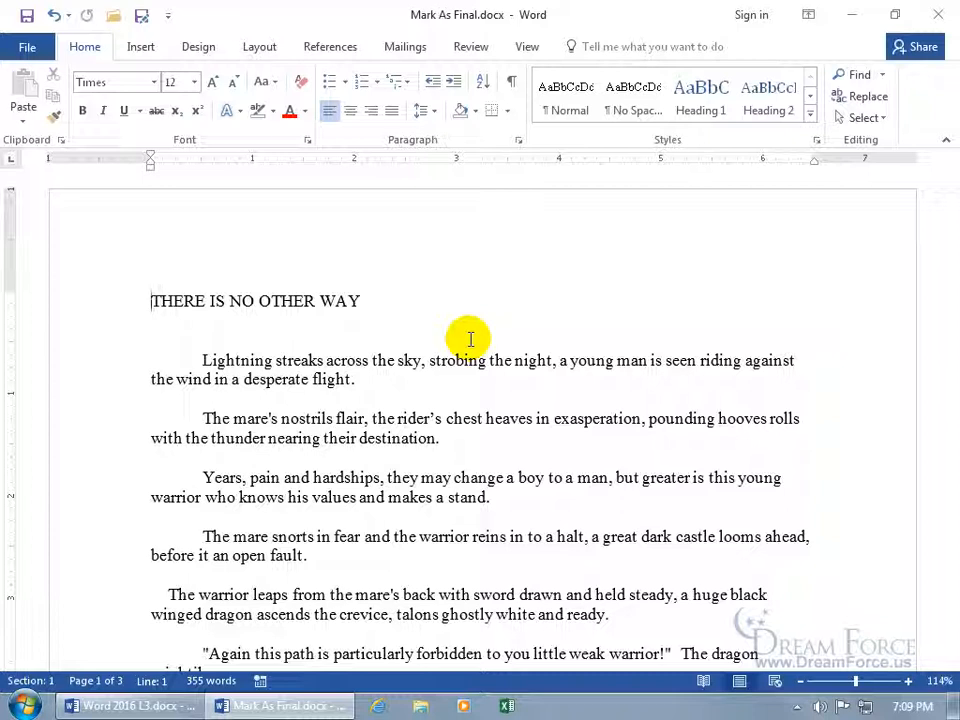
{"action": "mouse_move", "coordinate": [28, 76]}
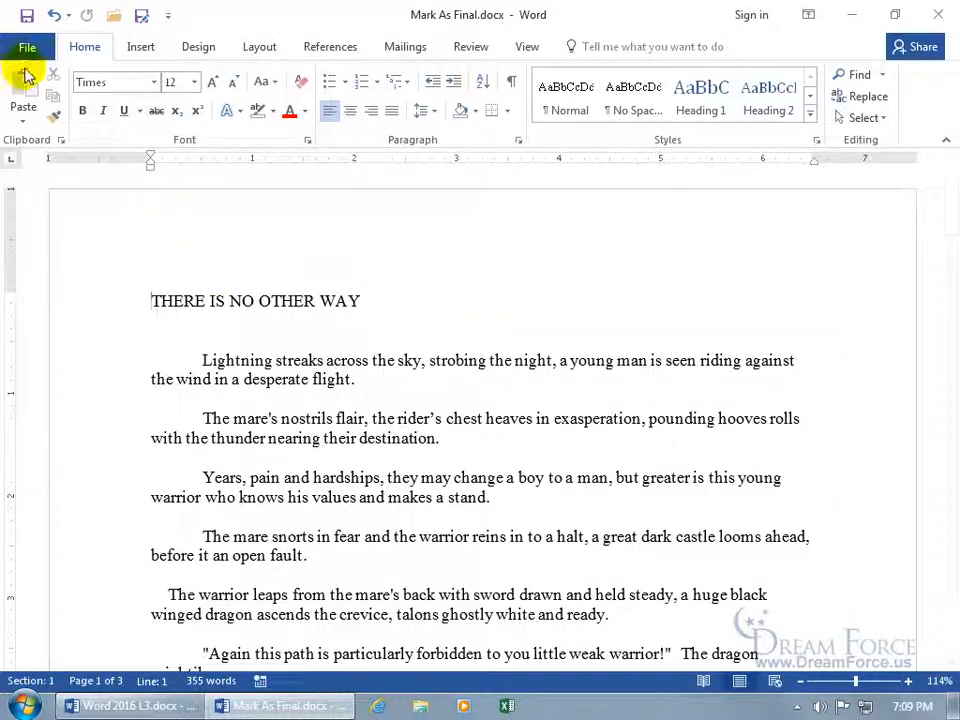
{"action": "left_click", "coordinate": [28, 48]}
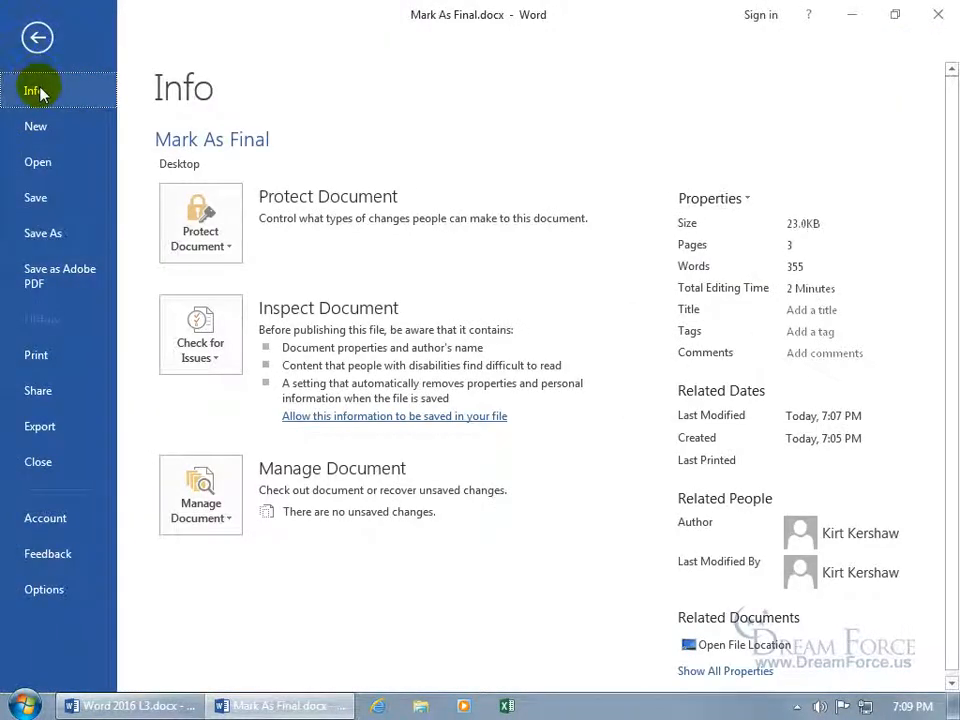
{"action": "mouse_move", "coordinate": [200, 222]}
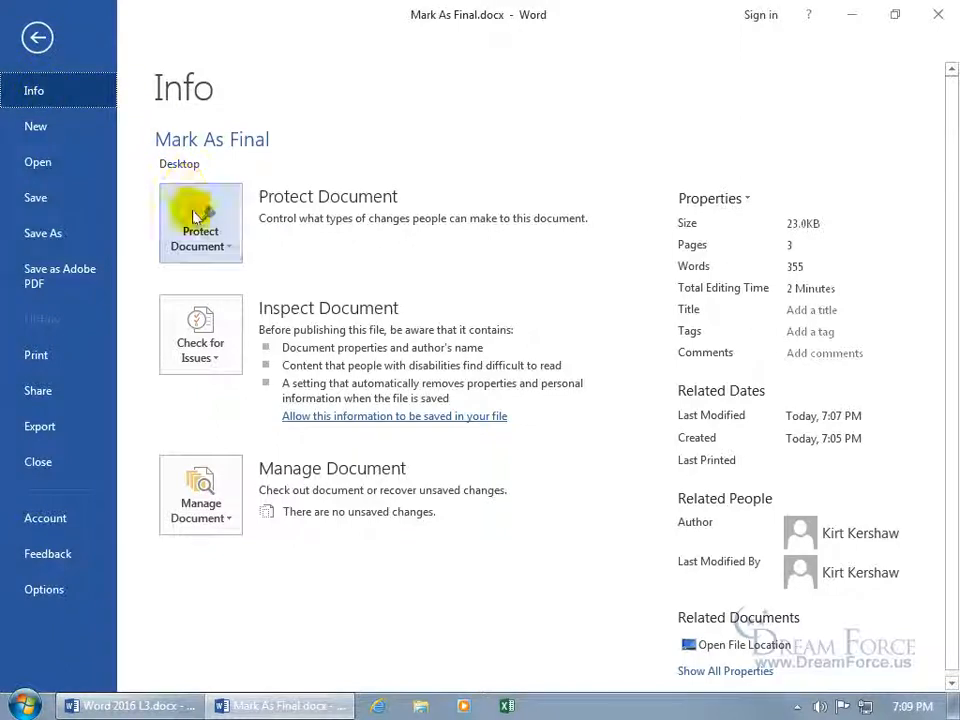
{"action": "left_click", "coordinate": [200, 222]}
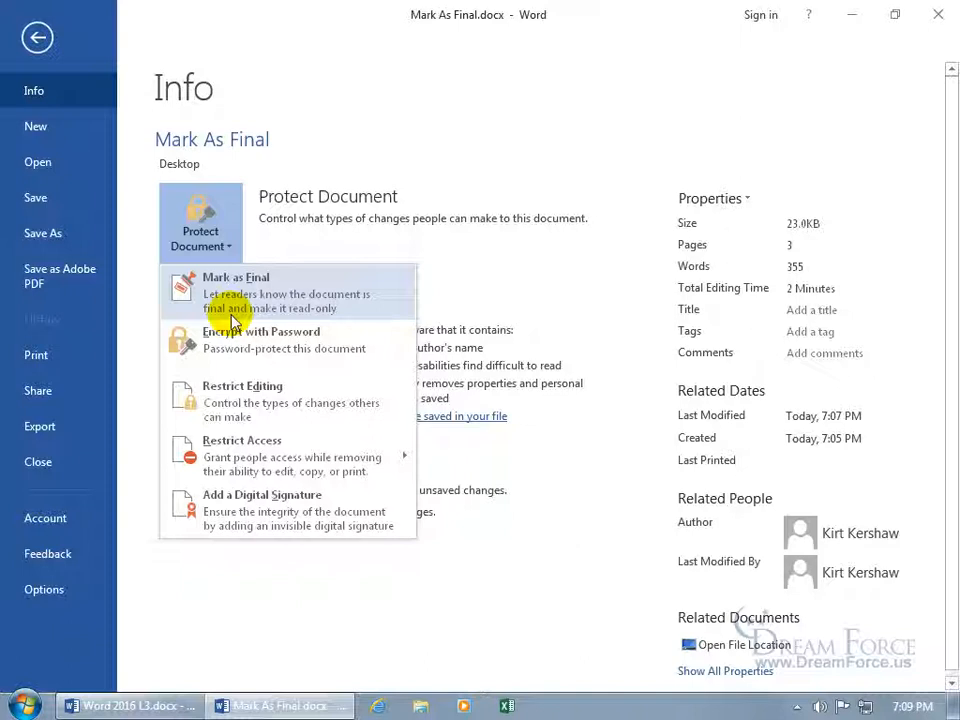
{"action": "left_click", "coordinate": [236, 292]}
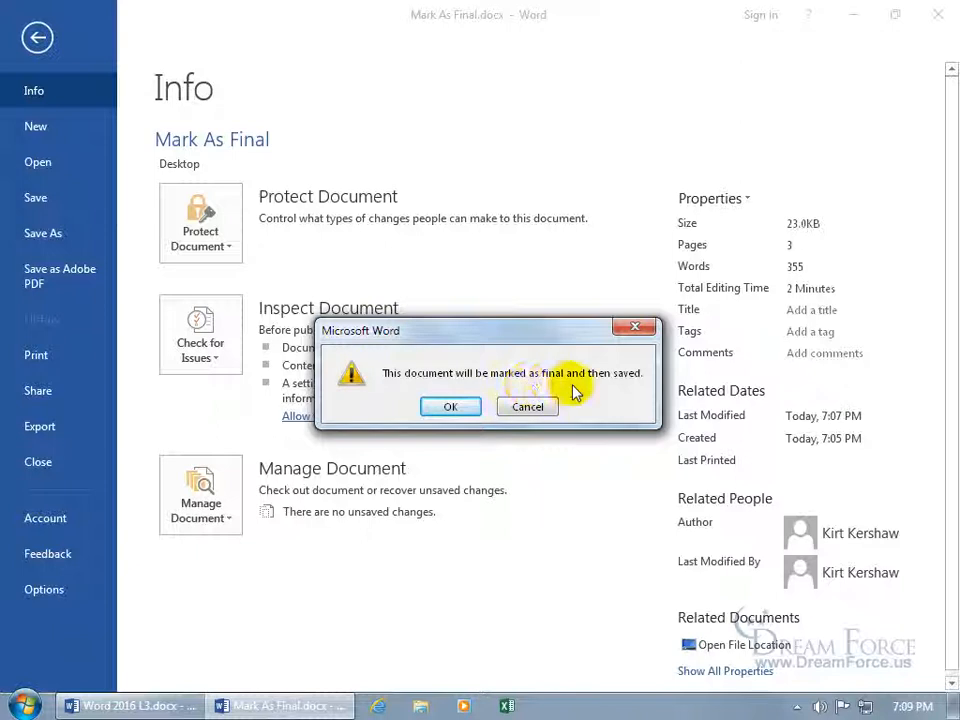
Confirm with OK so the document is marked final and saved as read-only
{"action": "left_click", "coordinate": [450, 406]}
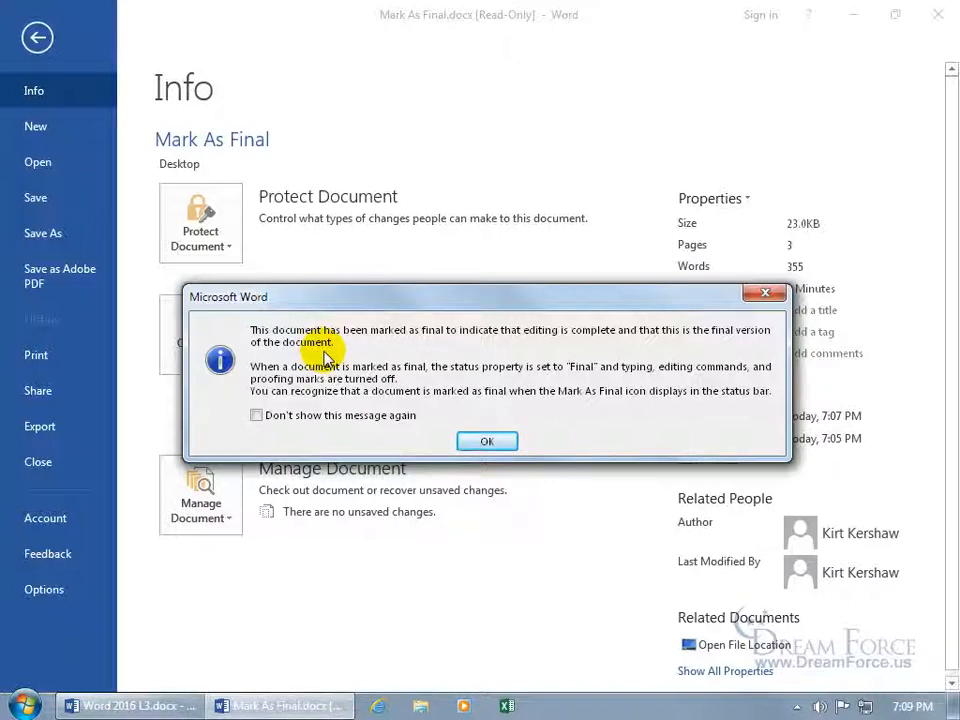
{"action": "mouse_move", "coordinate": [350, 384]}
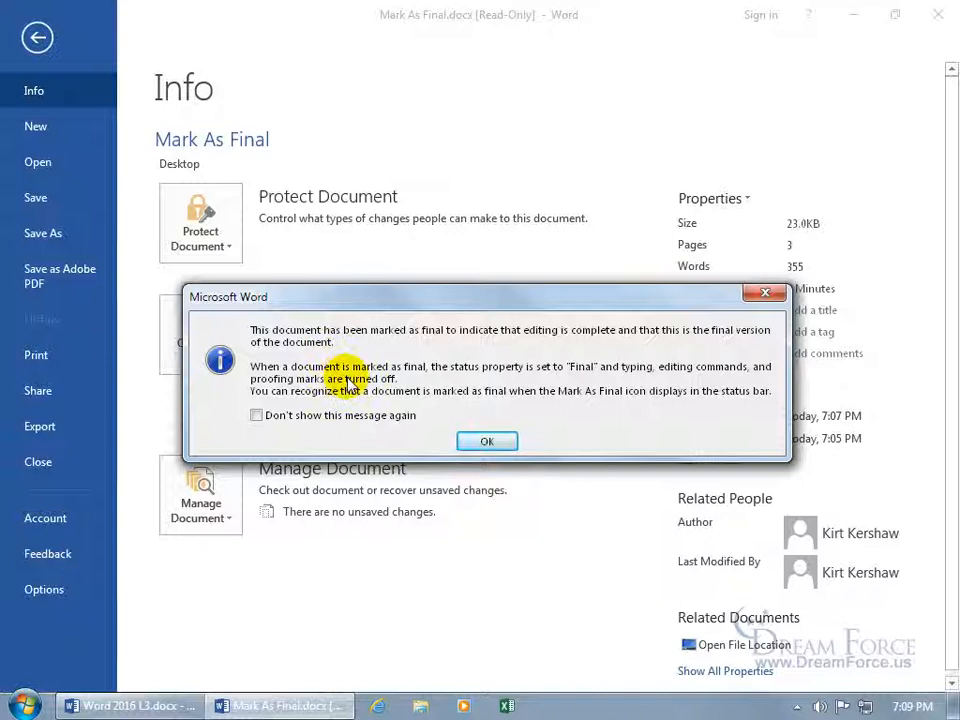
{"action": "mouse_move", "coordinate": [432, 388]}
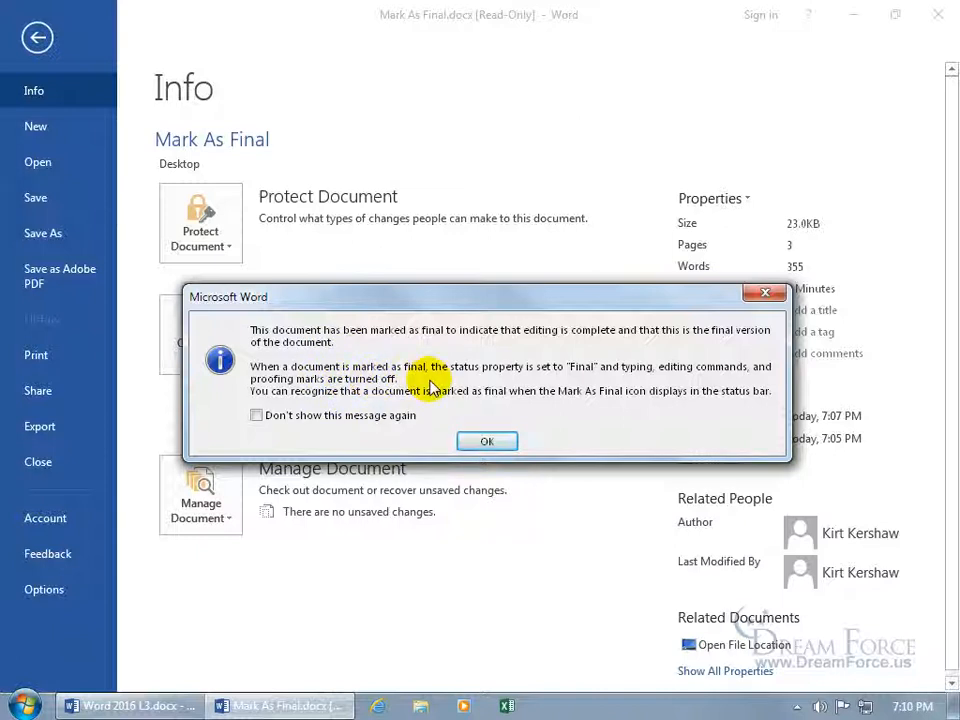
{"action": "mouse_move", "coordinate": [432, 412]}
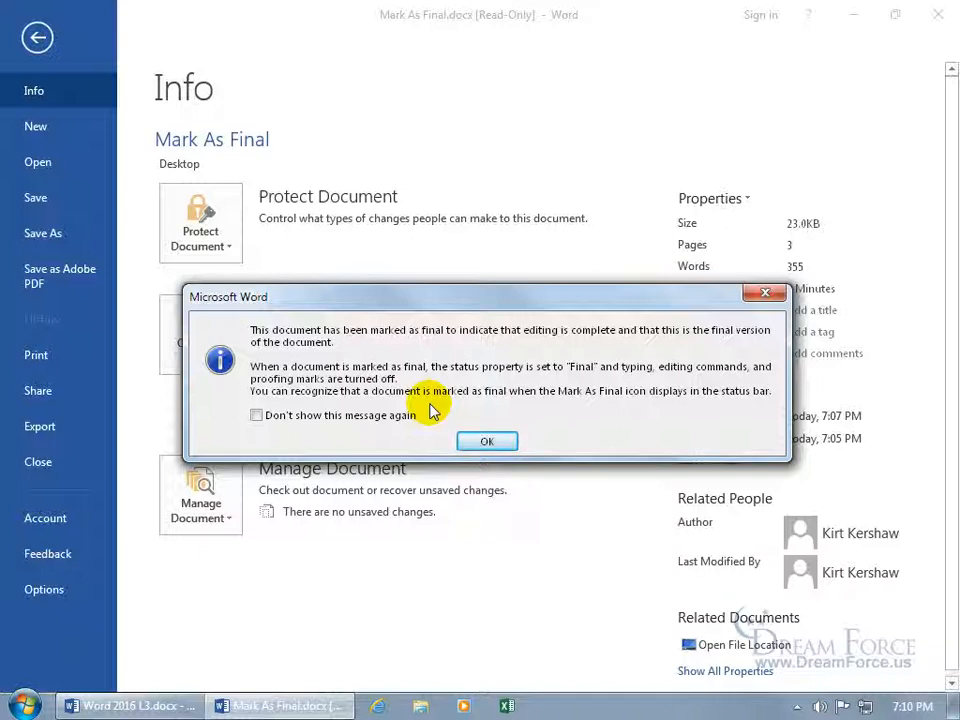
Dismiss the final-document notice and return from Info to the read-only document
{"action": "left_click", "coordinate": [488, 442]}
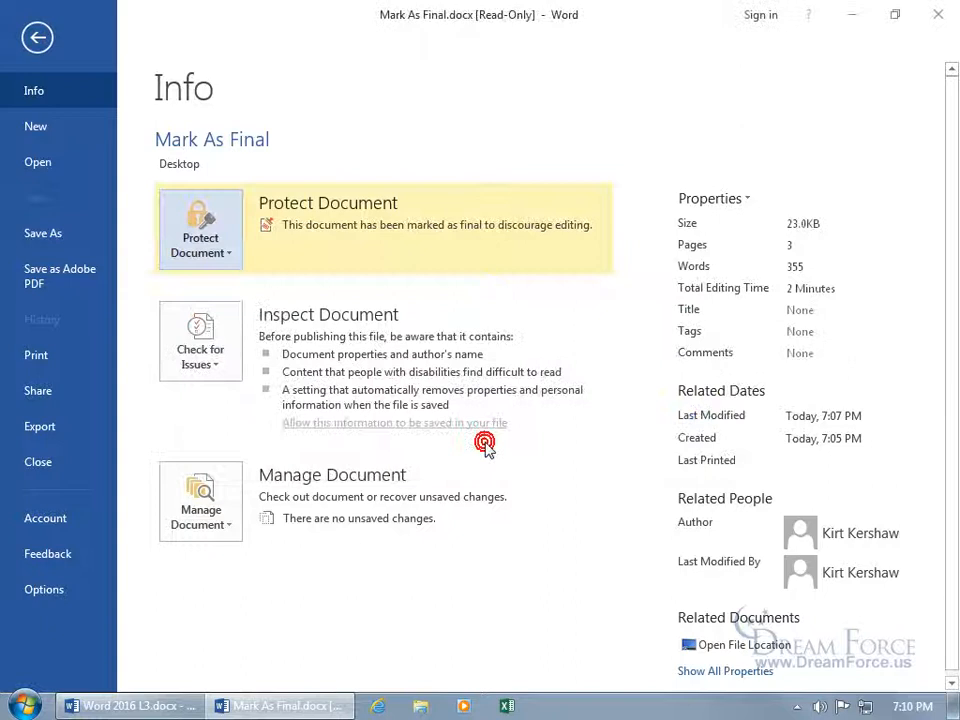
{"action": "mouse_move", "coordinate": [448, 252]}
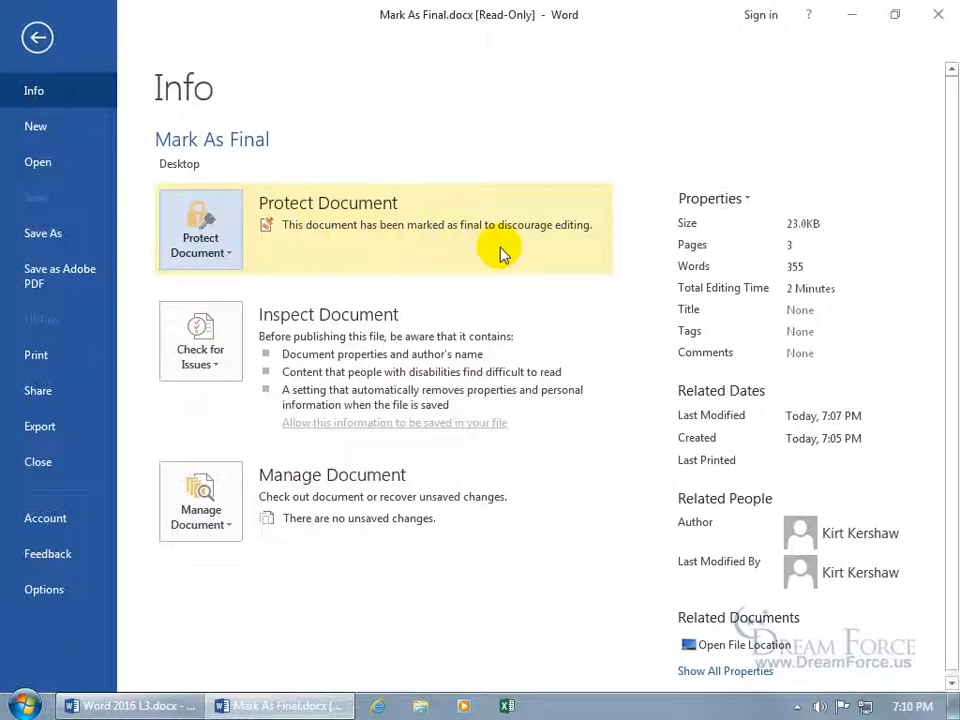
{"action": "left_click", "coordinate": [36, 36]}
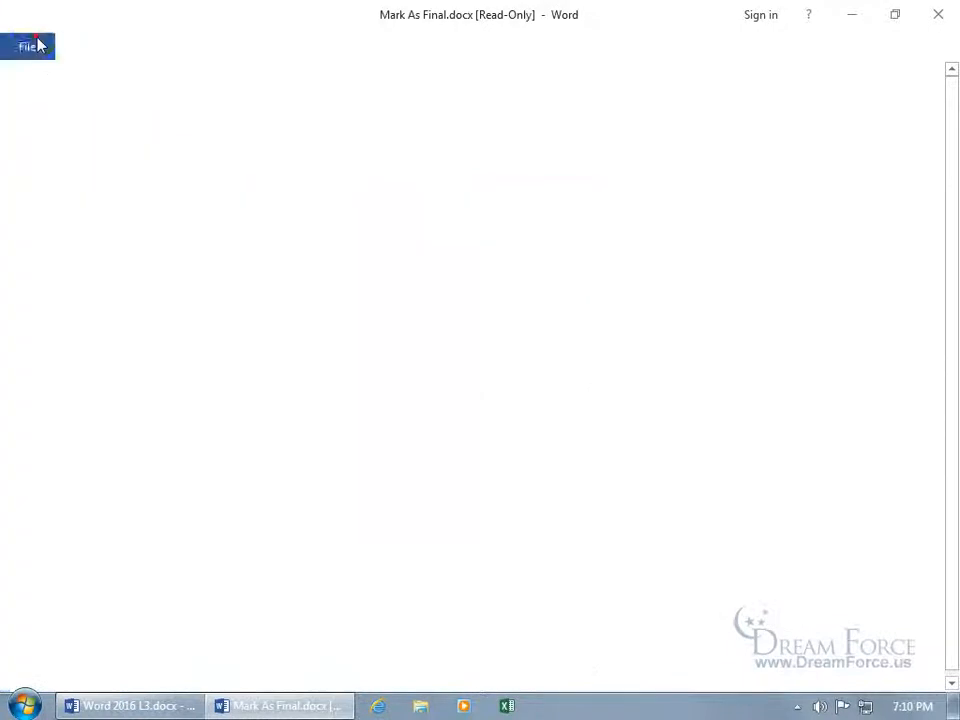
Use Edit Anyway on the Marked as Final bar to restore full editing
{"action": "left_click", "coordinate": [28, 48]}
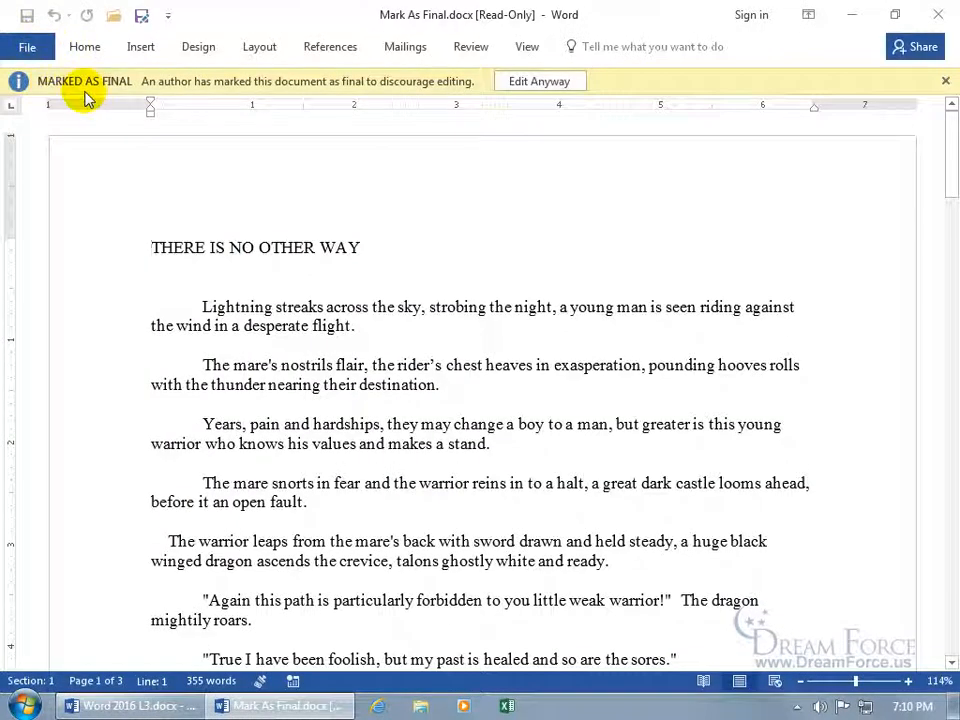
{"action": "mouse_move", "coordinate": [290, 476]}
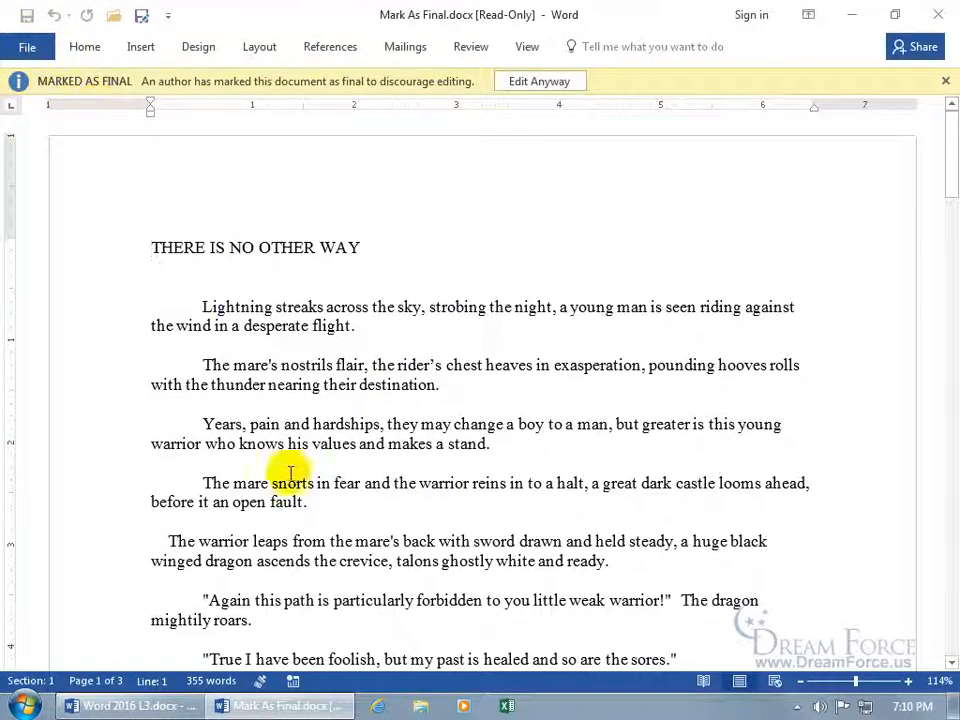
{"action": "mouse_move", "coordinate": [258, 660]}
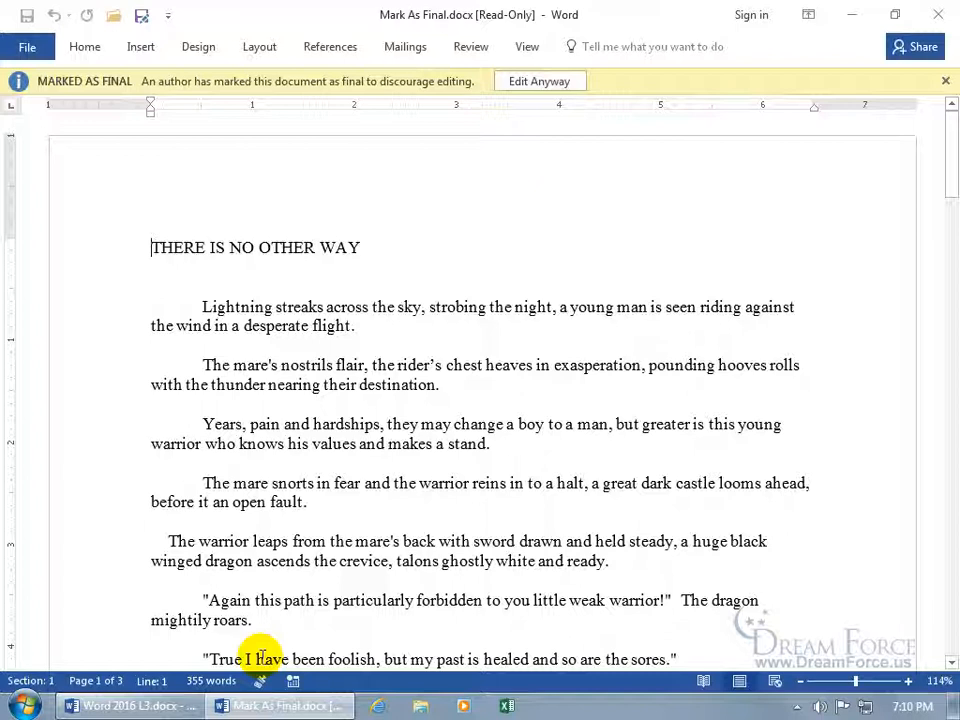
{"action": "mouse_move", "coordinate": [264, 686]}
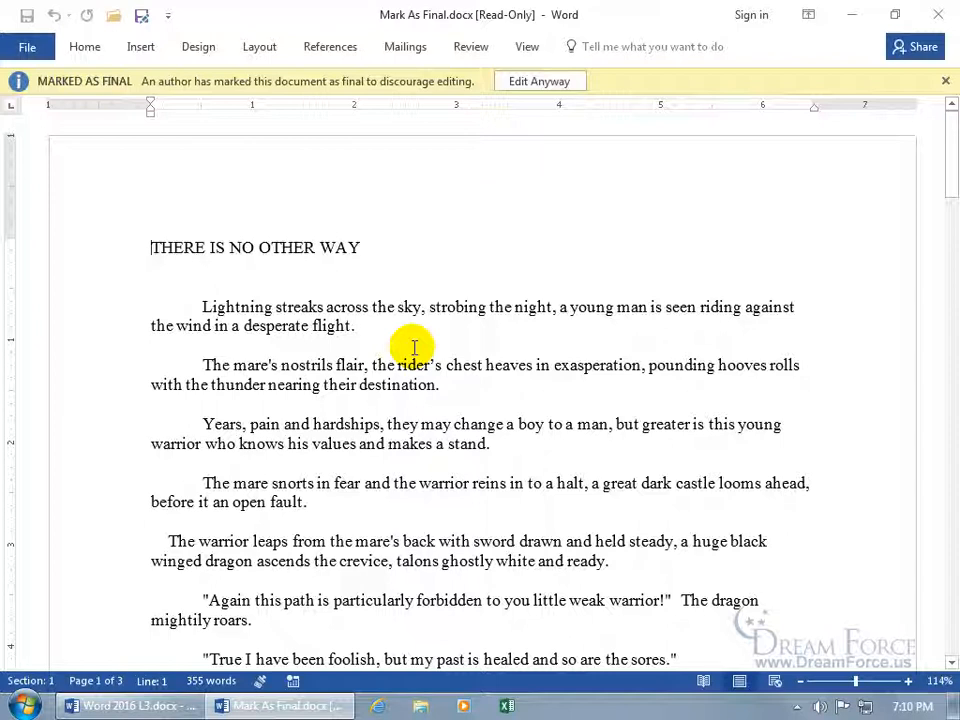
{"action": "mouse_move", "coordinate": [110, 140]}
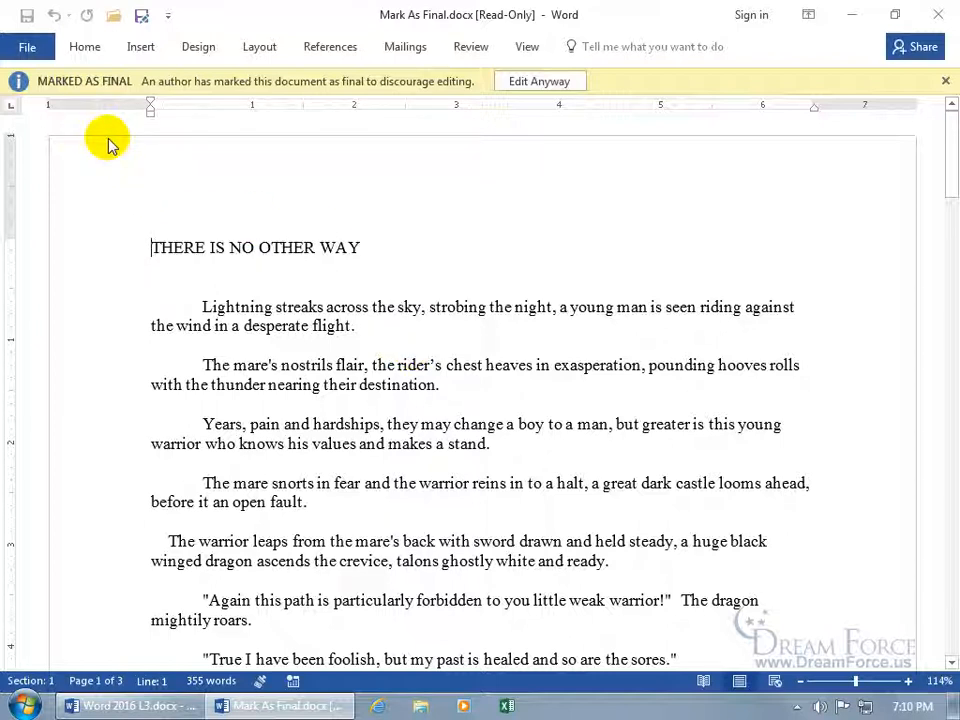
{"action": "mouse_move", "coordinate": [538, 122]}
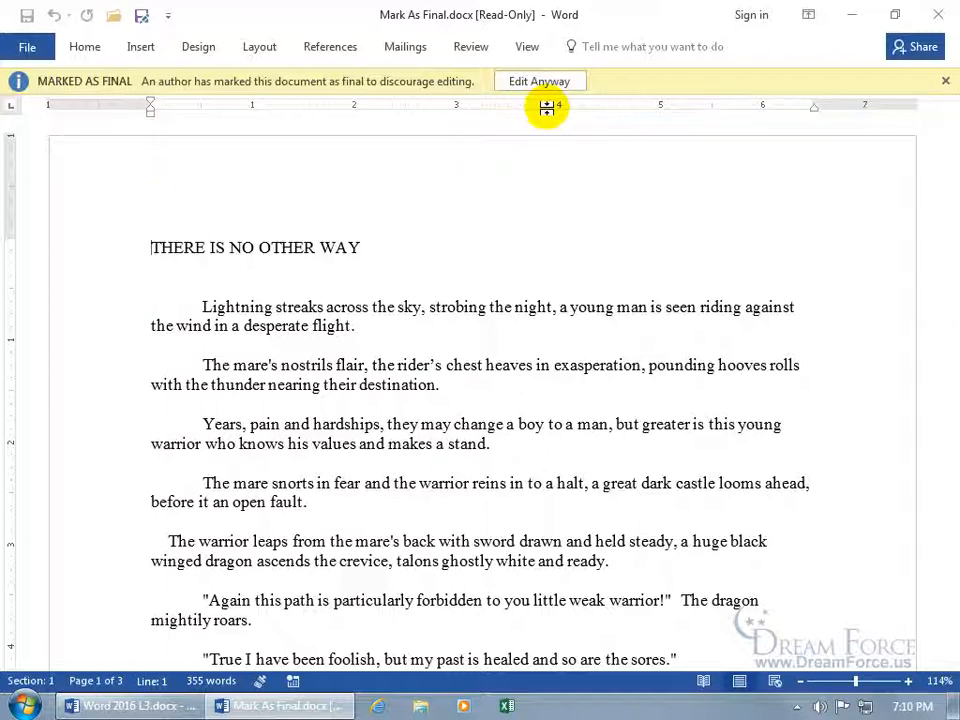
{"action": "mouse_move", "coordinate": [432, 112]}
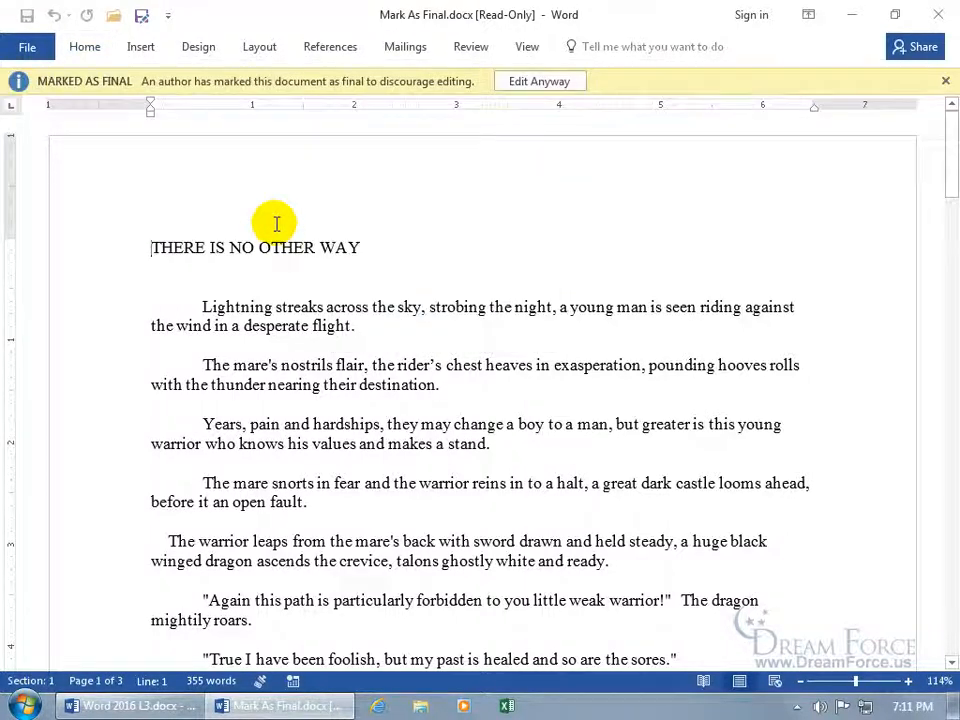
{"action": "left_click", "coordinate": [540, 80]}
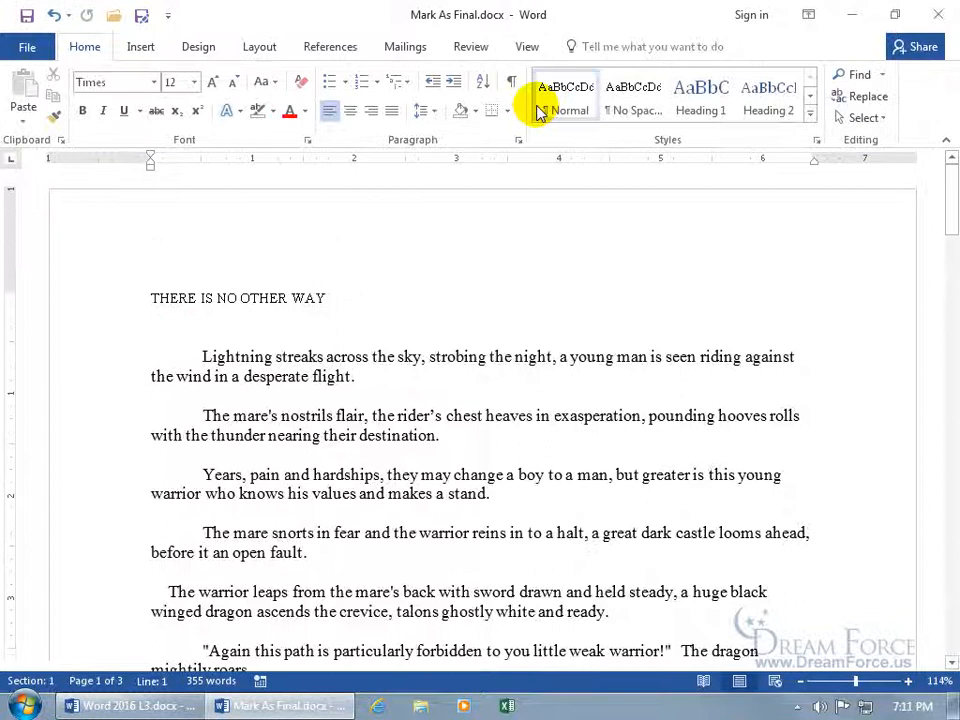